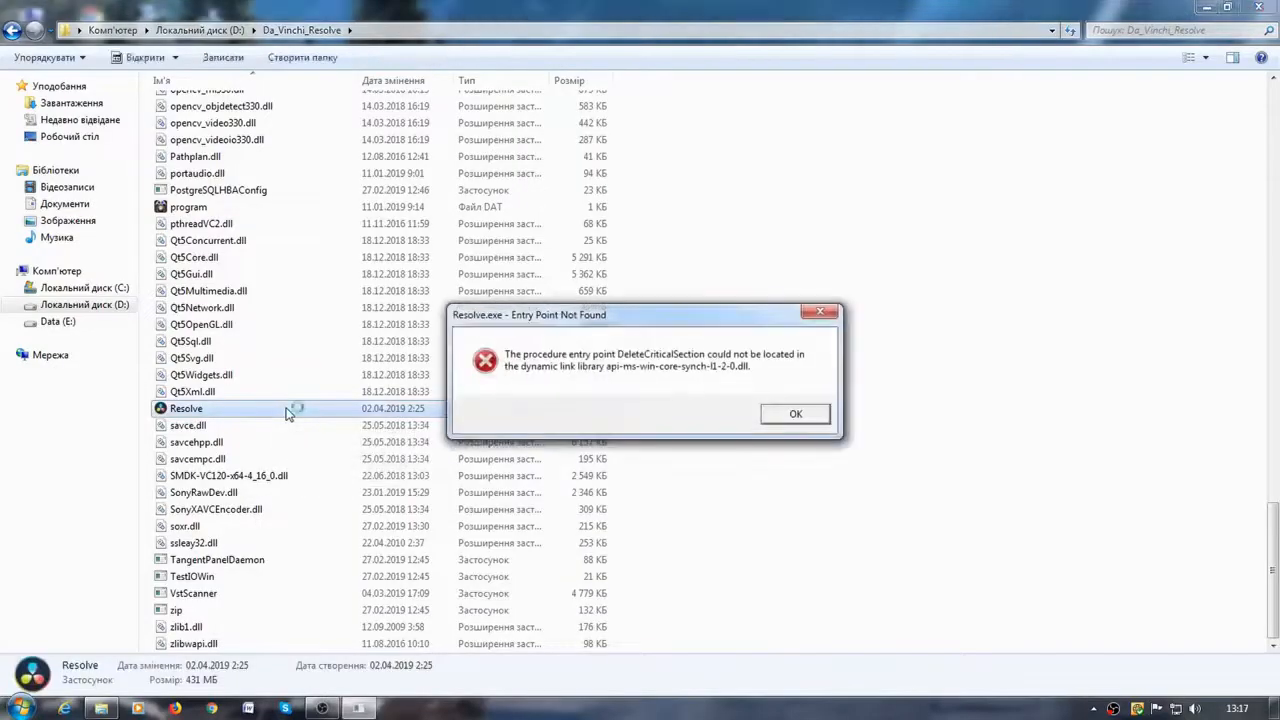
{"action": "mouse_move", "coordinate": [456, 332]}
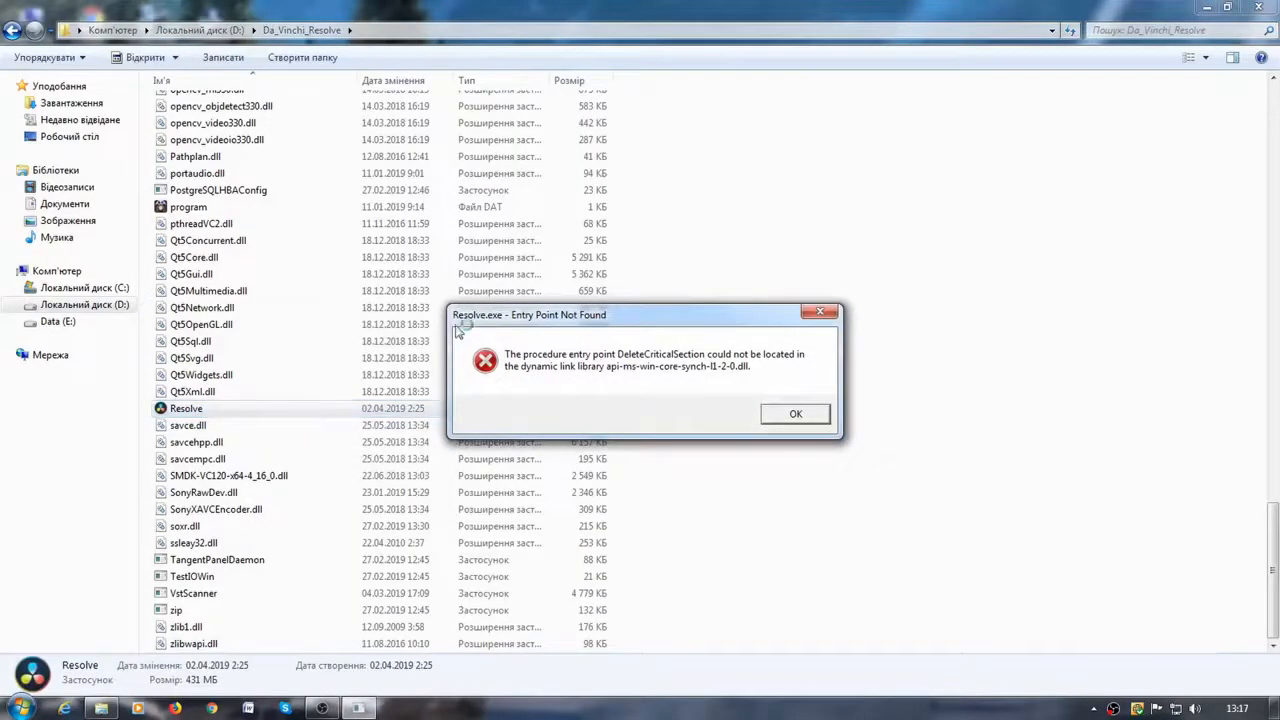
{"action": "mouse_move", "coordinate": [600, 328]}
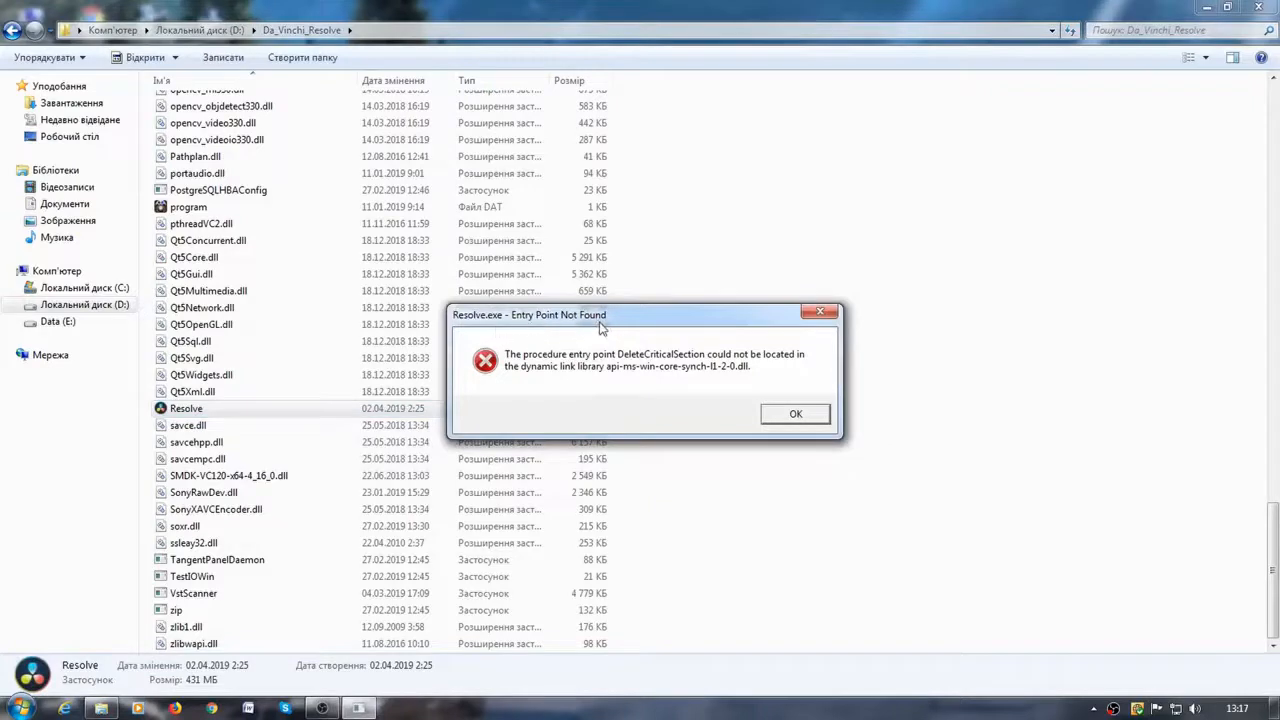
{"action": "mouse_move", "coordinate": [696, 350]}
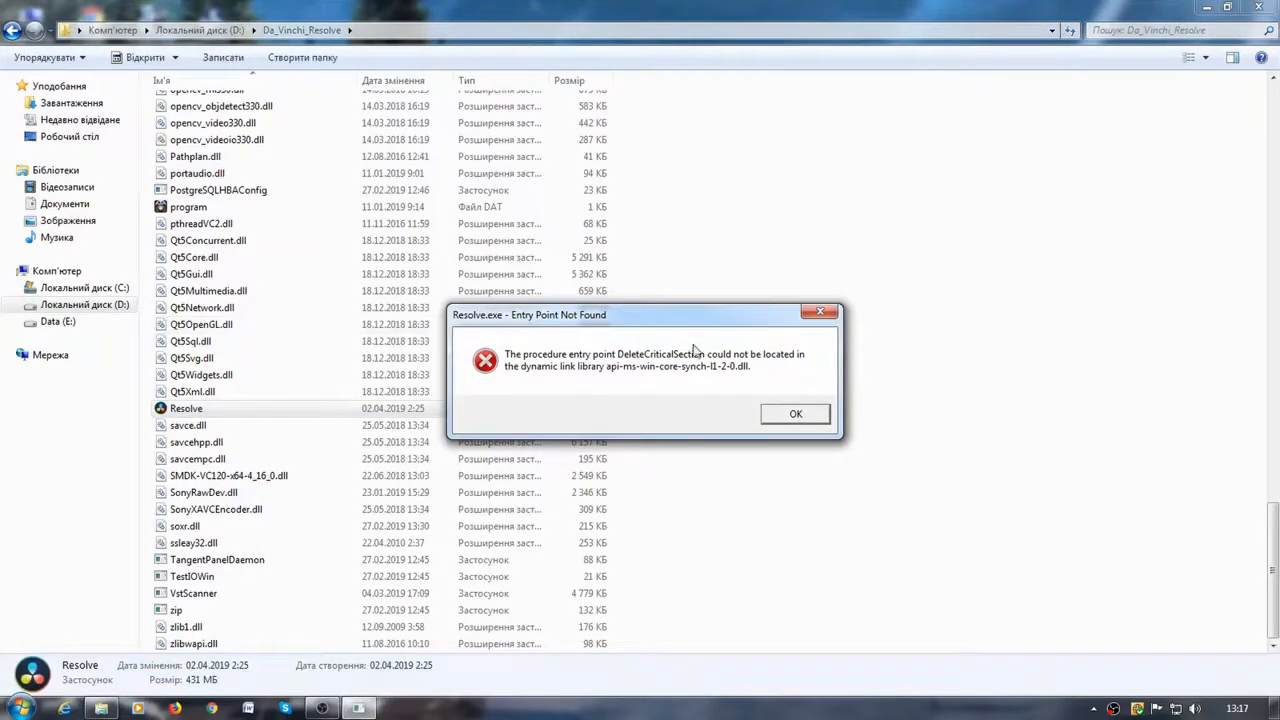
{"action": "mouse_move", "coordinate": [680, 378]}
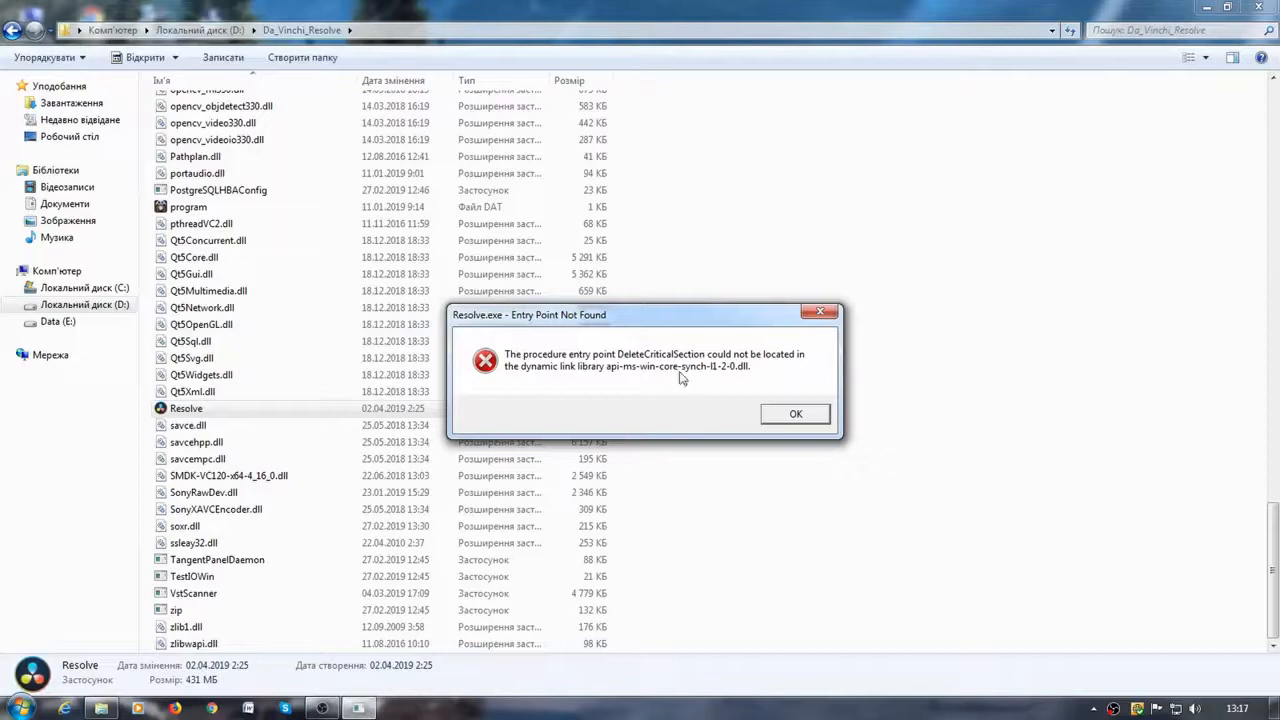
{"action": "mouse_move", "coordinate": [590, 380]}
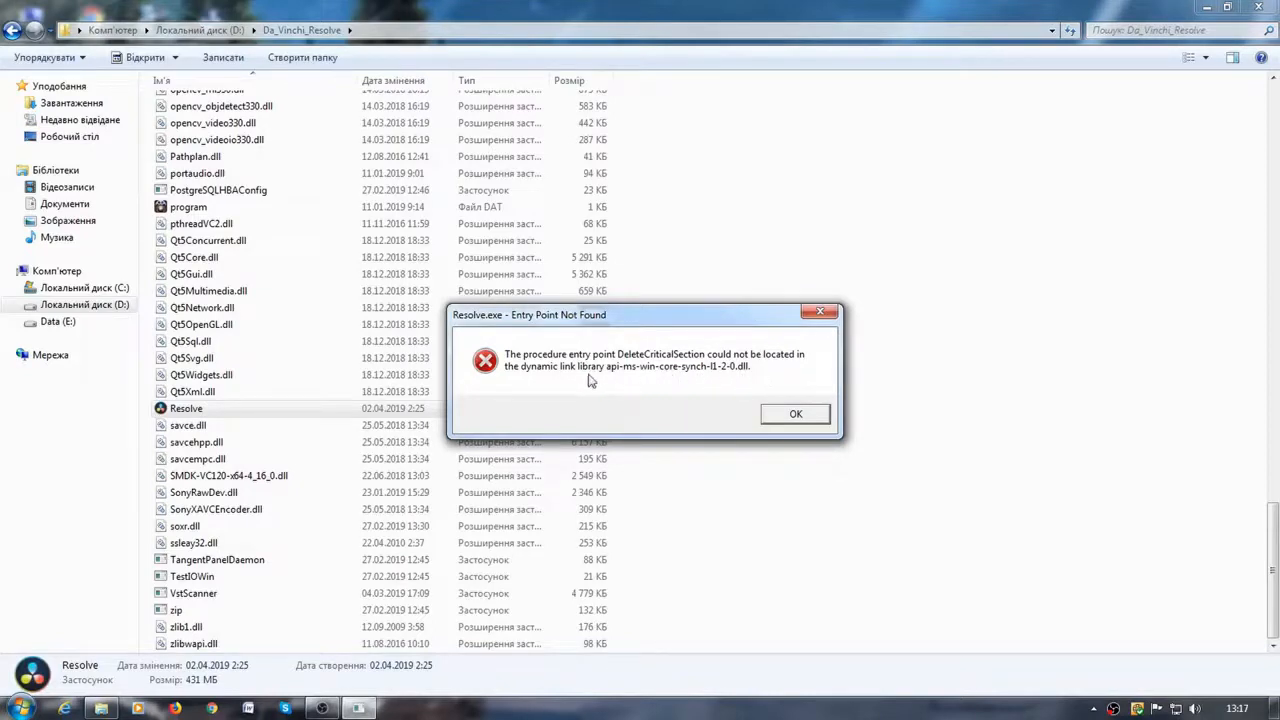
{"action": "mouse_move", "coordinate": [604, 384]}
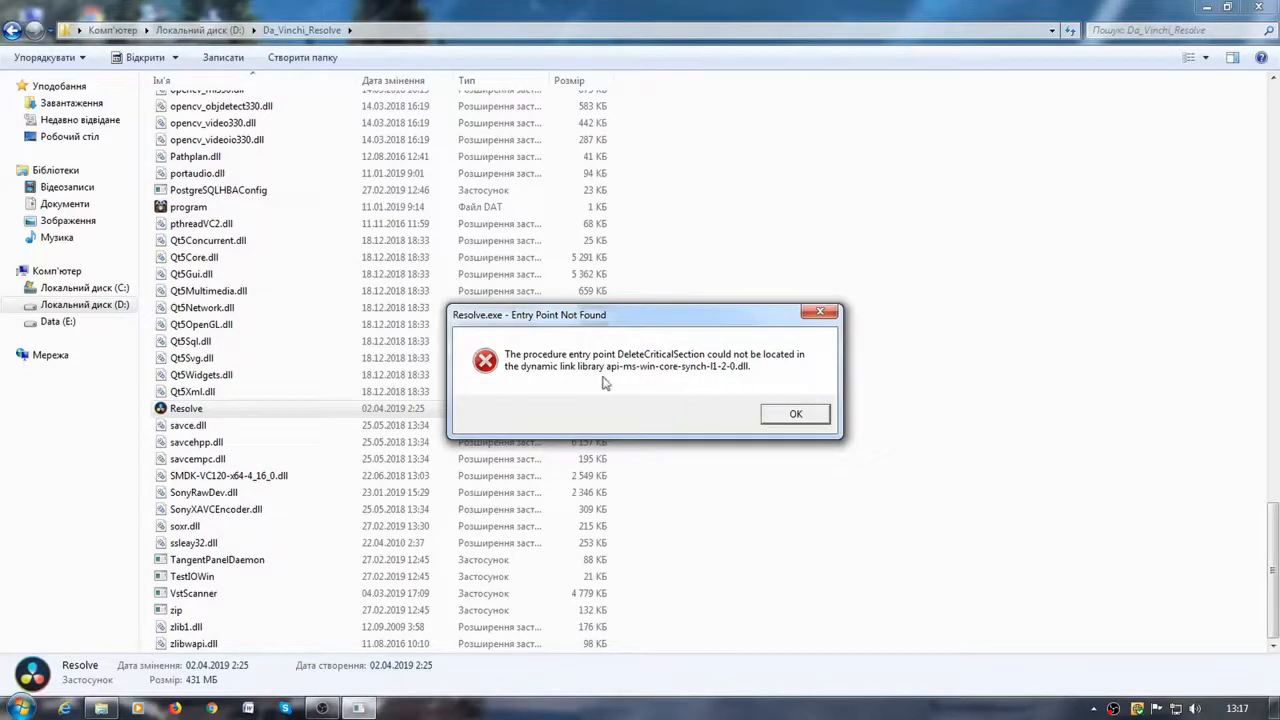
Dismiss the 'Entry Point Not Found' error and focus the search box at the top of Da_Vinchi_Resolve.
{"action": "left_click", "coordinate": [796, 414]}
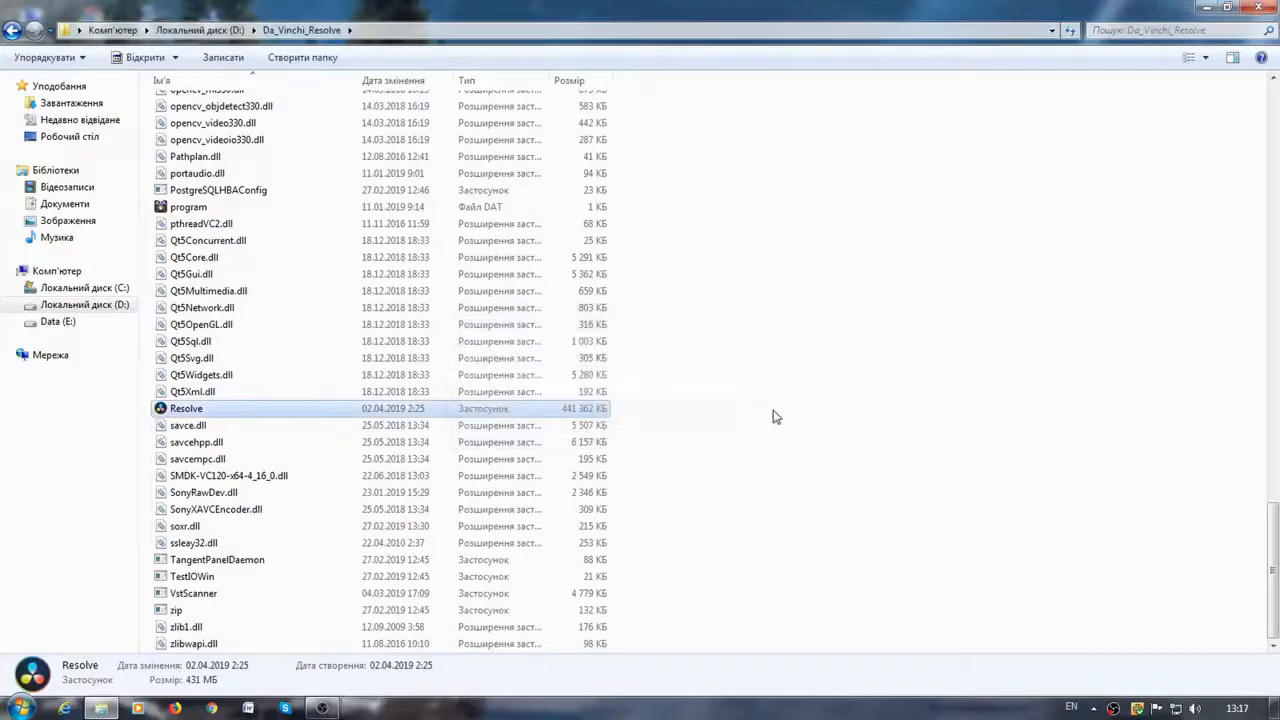
{"action": "scroll", "scroll_direction": "up", "scroll_amount": 3}
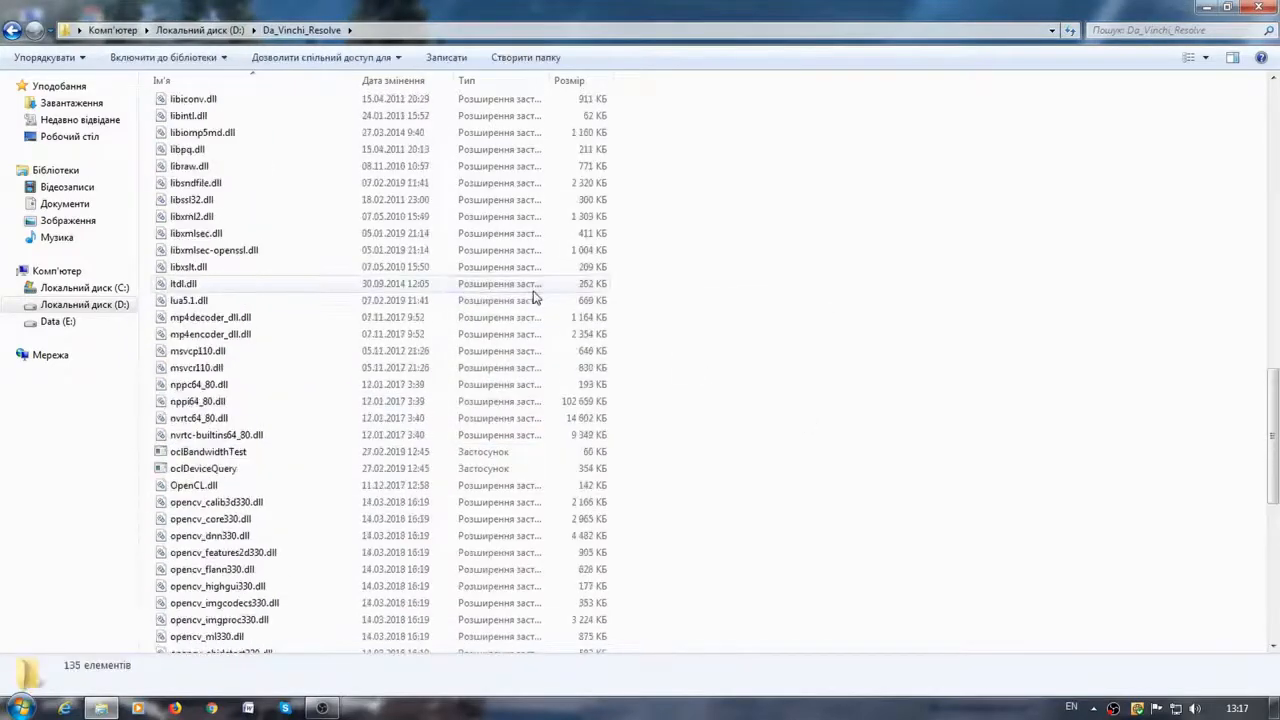
{"action": "scroll", "scroll_direction": "up", "scroll_amount": 3}
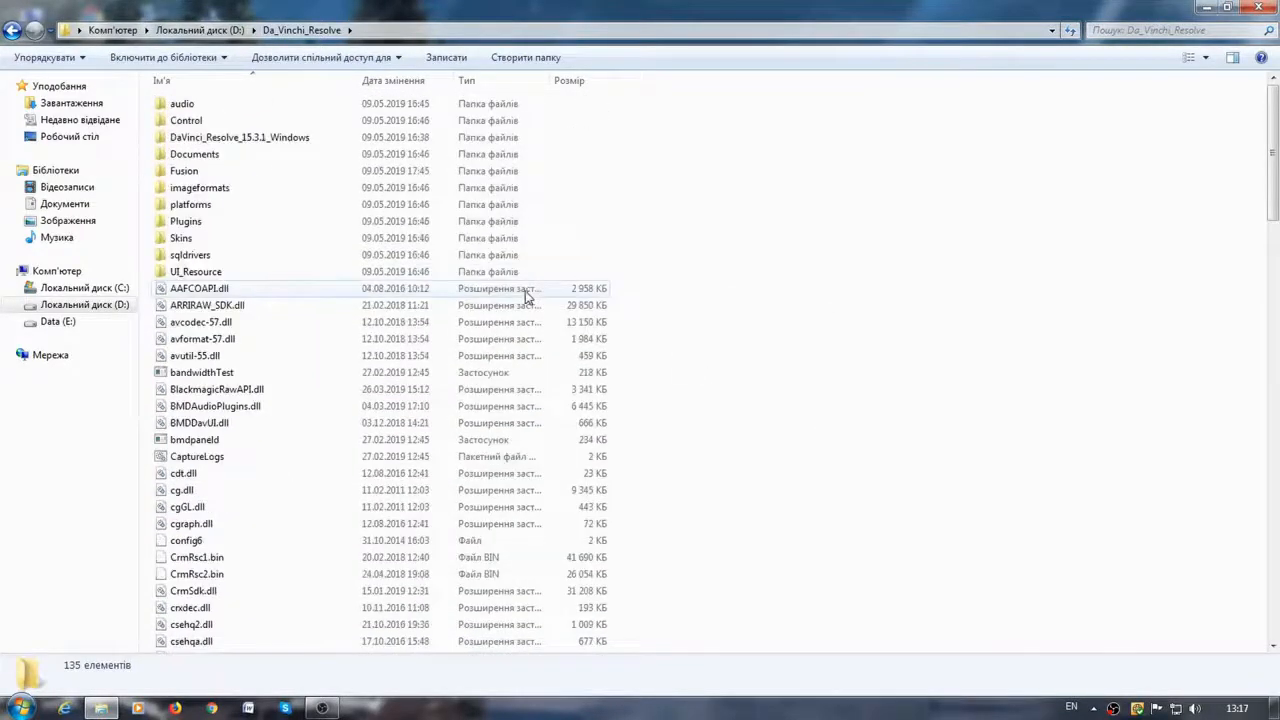
{"action": "left_click", "coordinate": [1150, 30]}
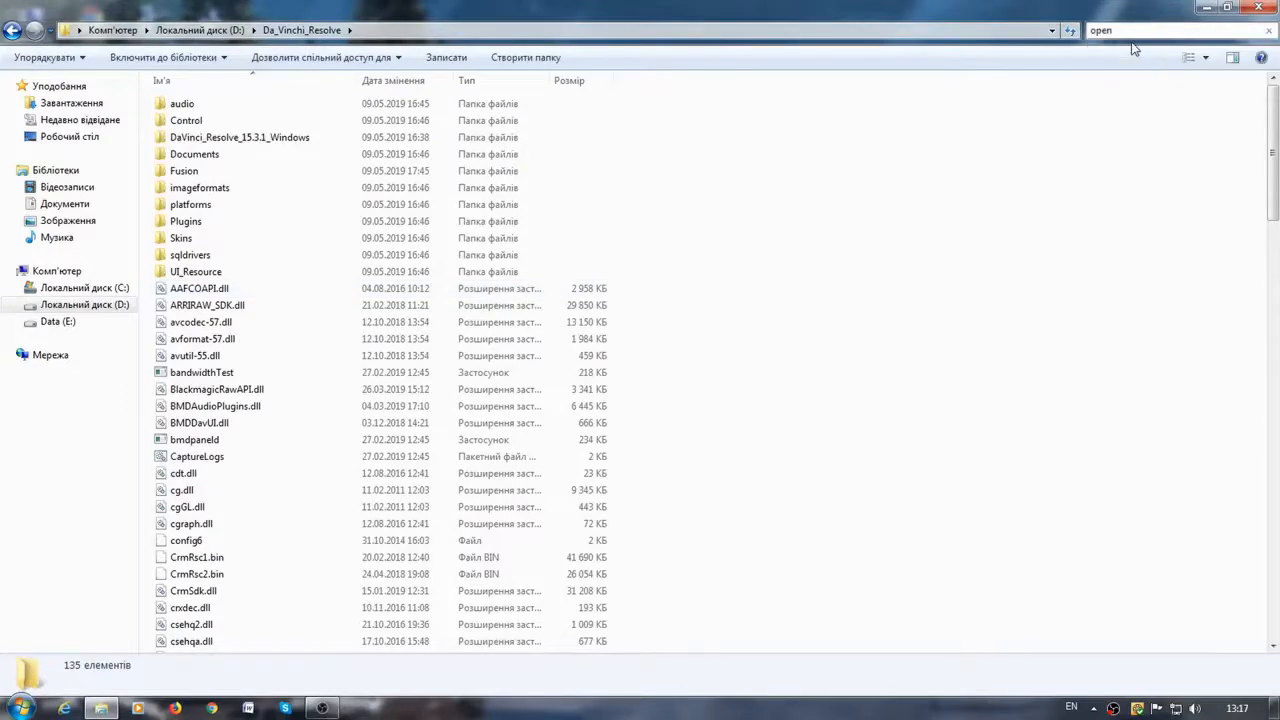
Filter the folder with the search 'opencl' so only OpenCL.dll remains.
{"action": "type", "text": "open"}
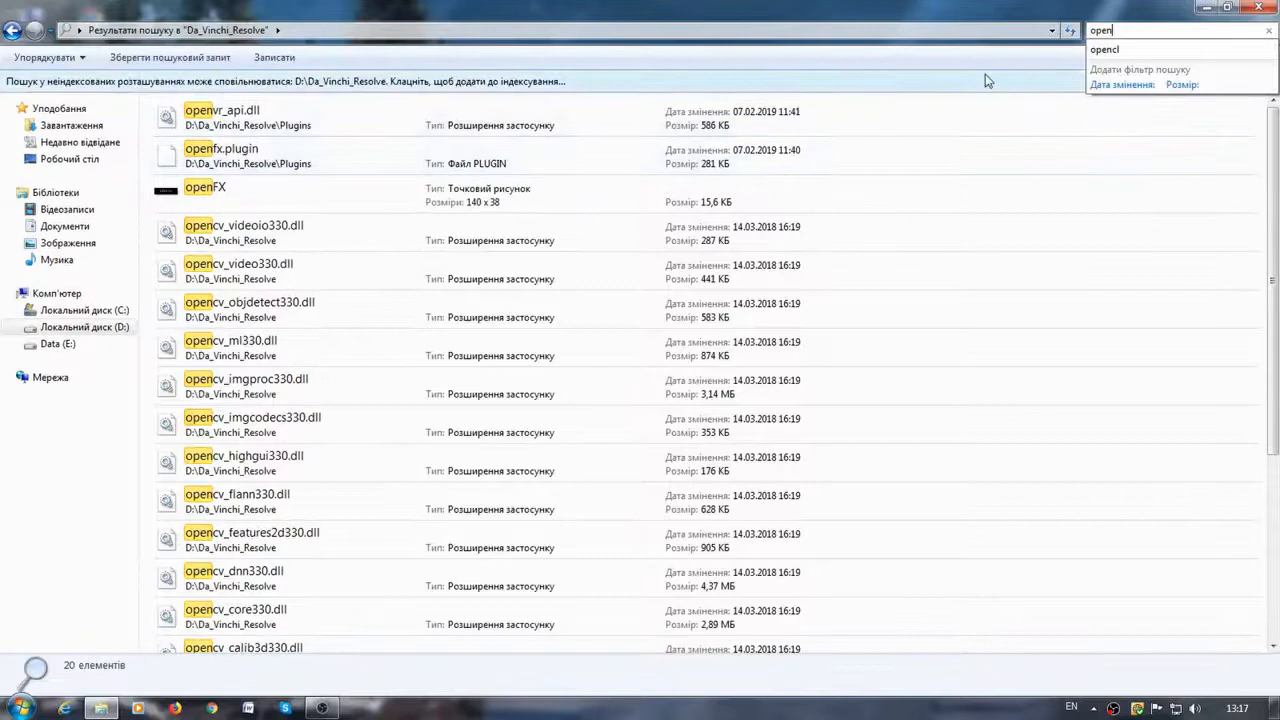
{"action": "type", "text": "cl"}
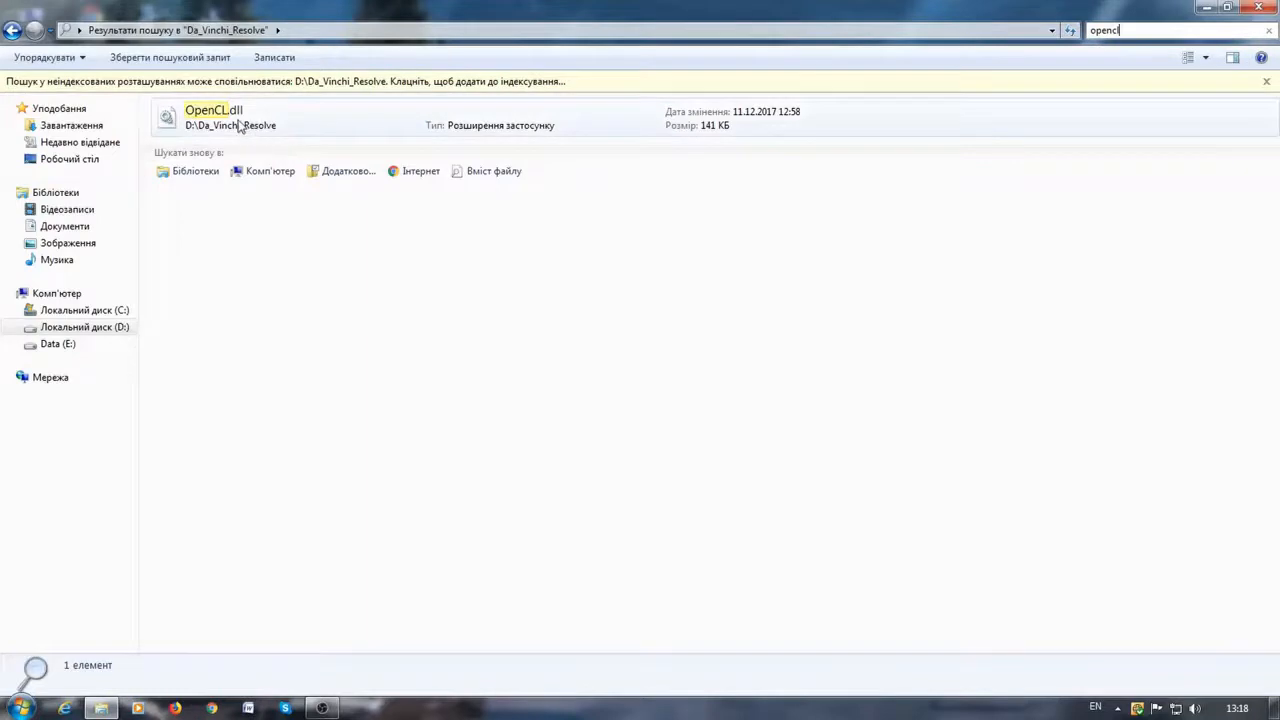
Rename OpenCL.dll via its context menu and confirm the new name.
{"action": "right_click", "coordinate": [212, 114]}
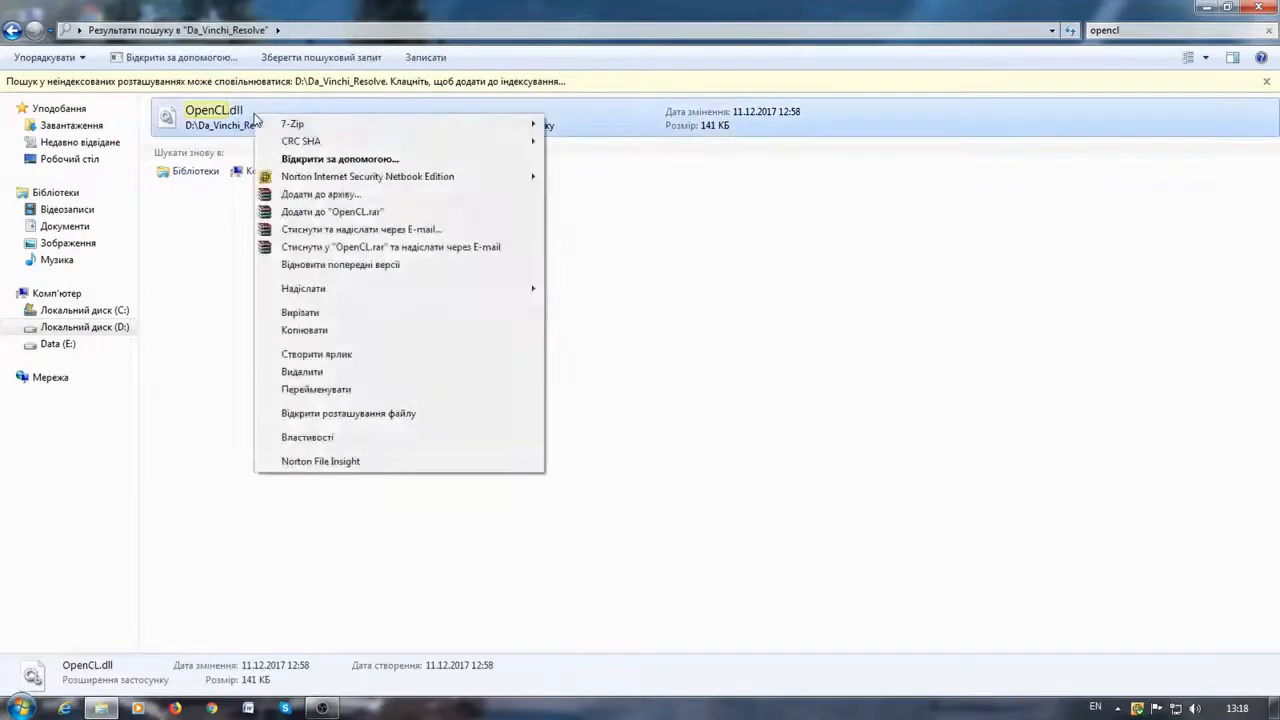
{"action": "mouse_move", "coordinate": [316, 388]}
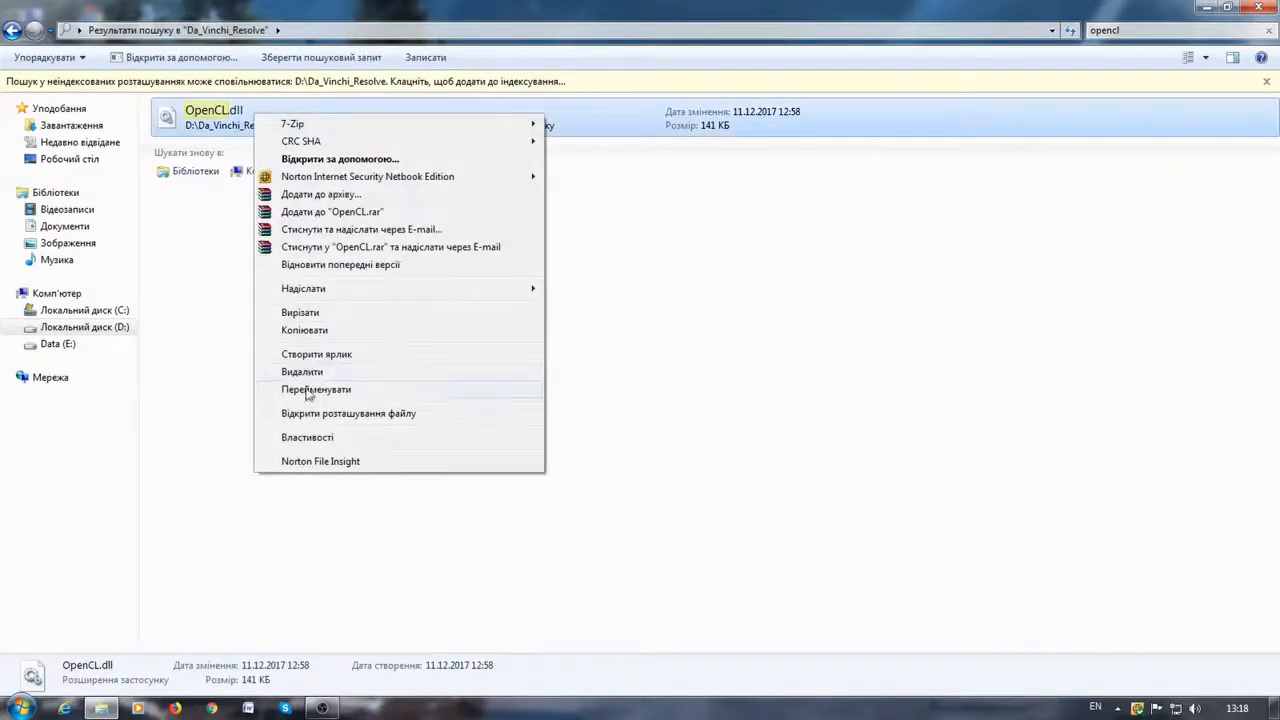
{"action": "left_click", "coordinate": [316, 388]}
{"action": "type", "text": "n"}
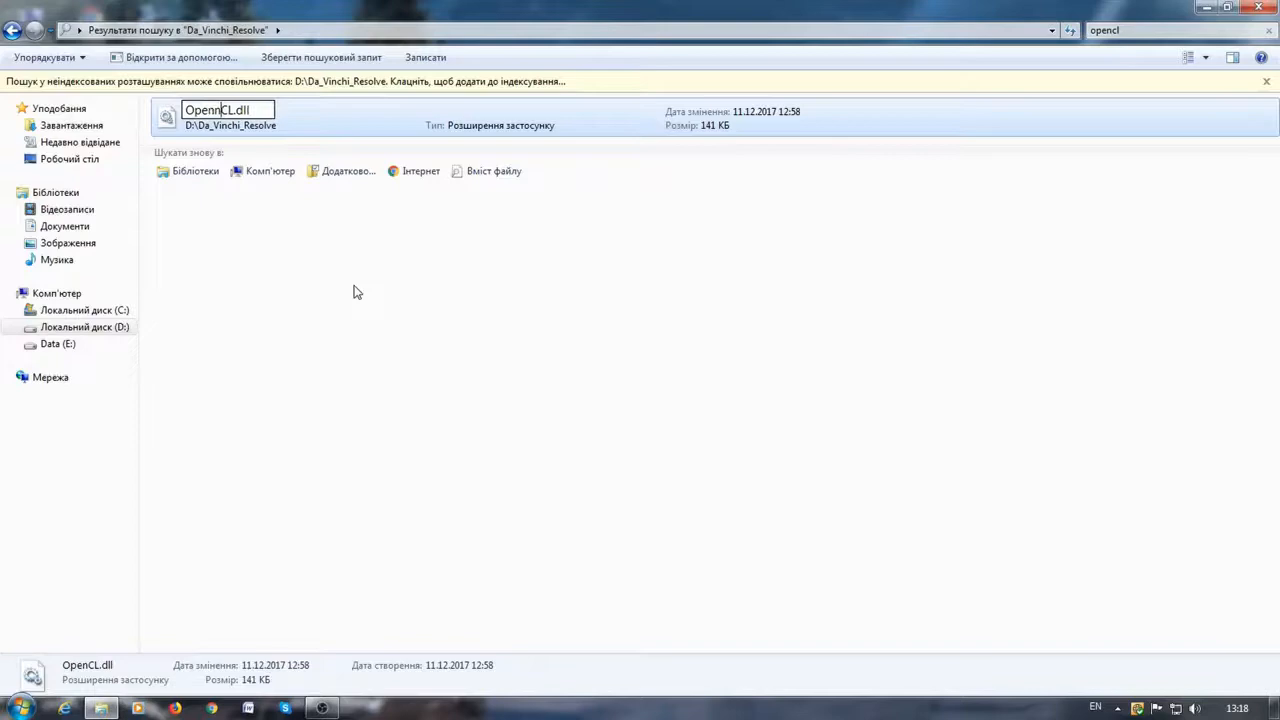
{"action": "left_click", "coordinate": [912, 172]}
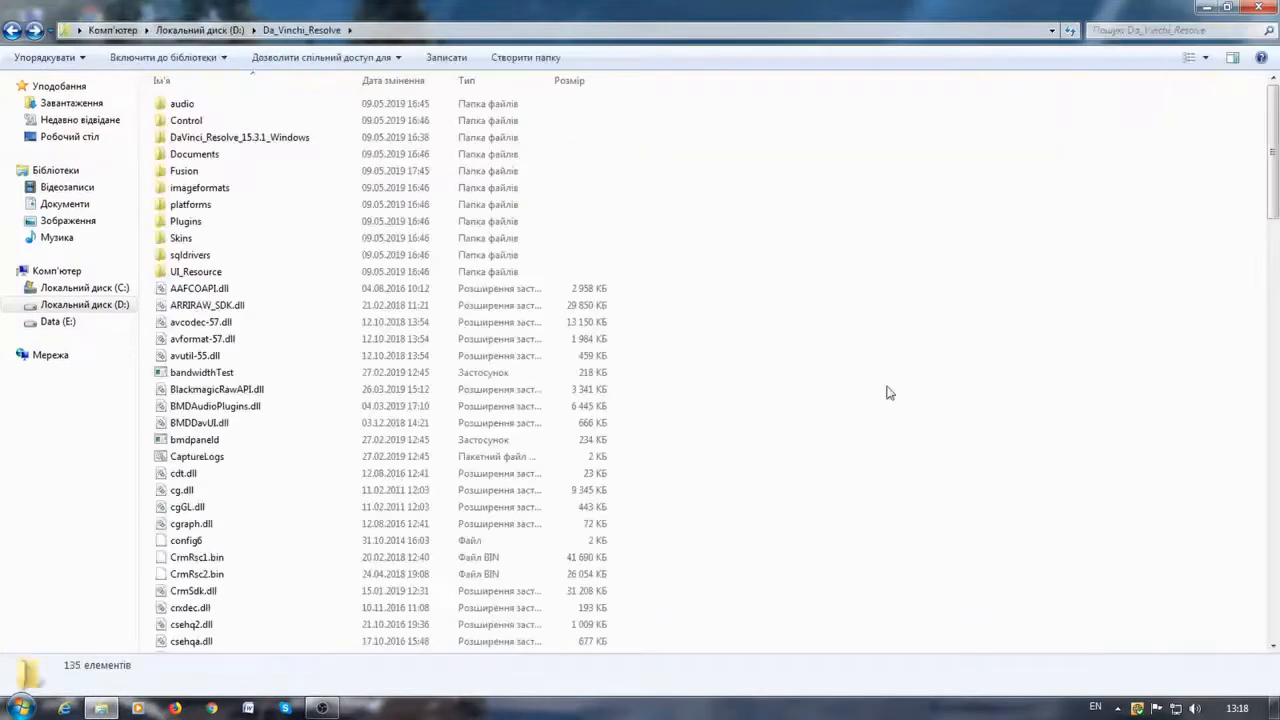
Launch Resolve.exe from the folder to start DaVinci Resolve 15 again.
{"action": "scroll", "scroll_direction": "down", "scroll_amount": 3}
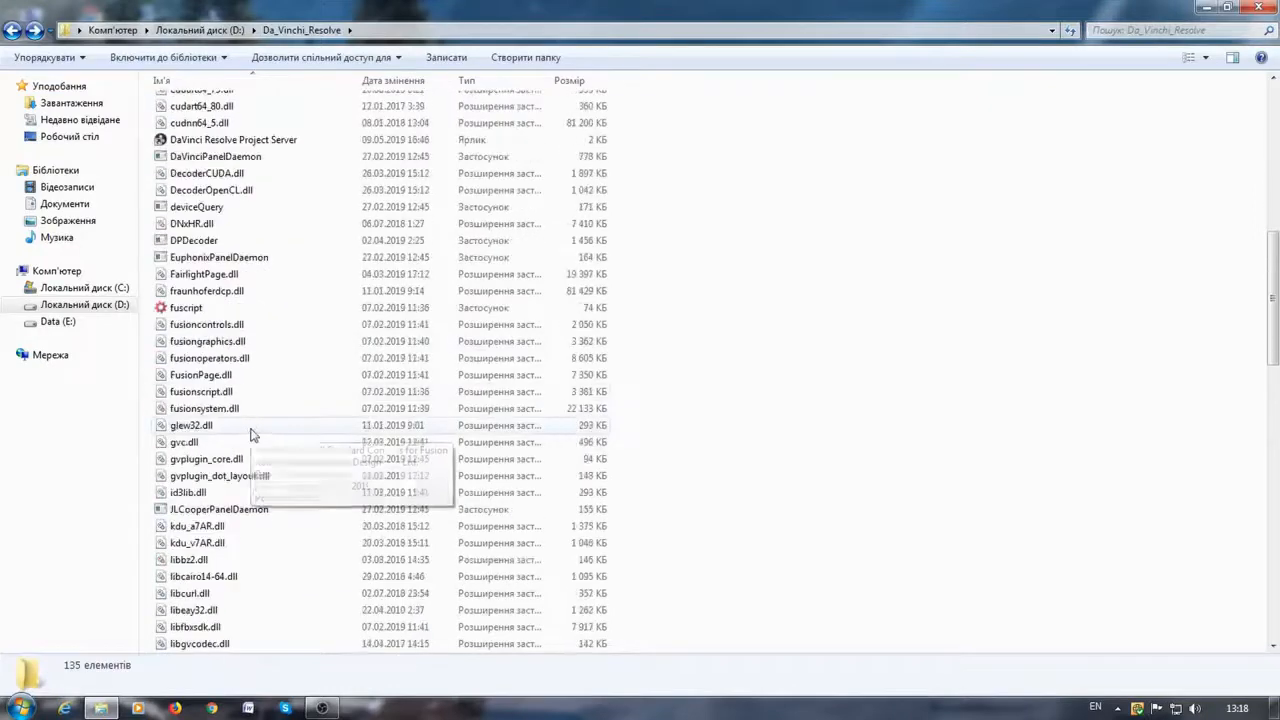
{"action": "scroll", "scroll_direction": "down", "scroll_amount": 3}
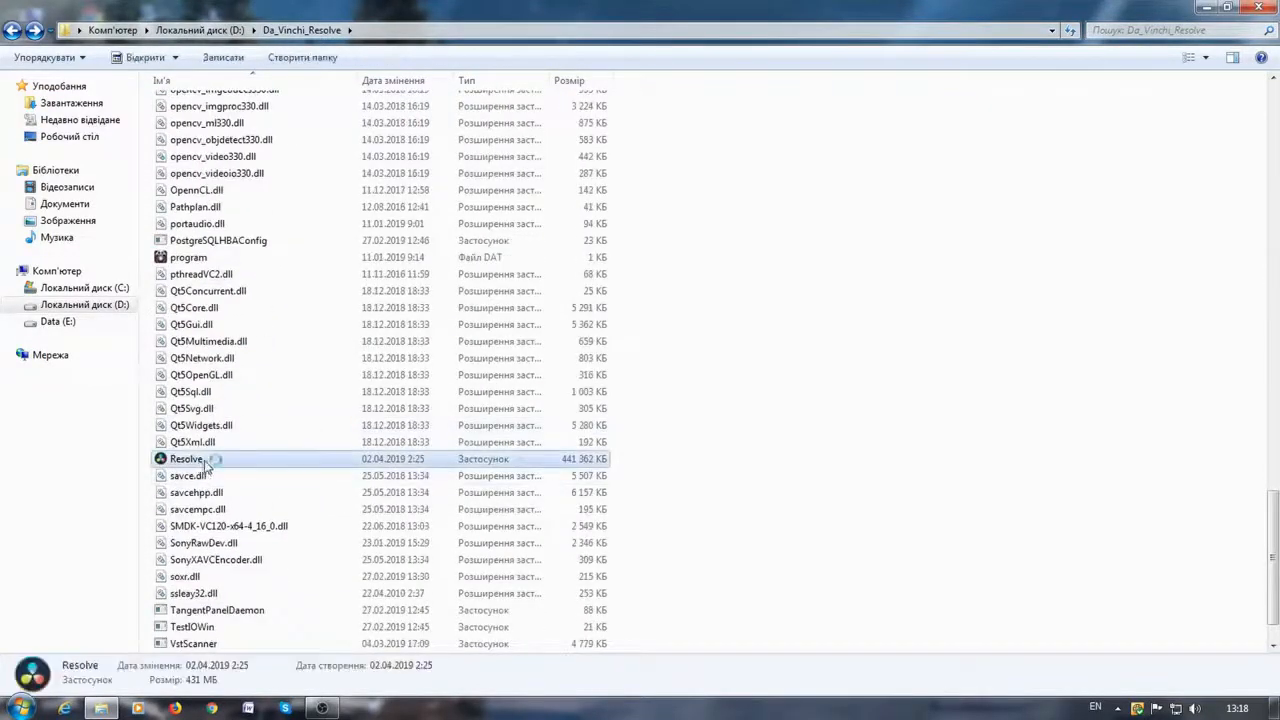
{"action": "double_click", "coordinate": [186, 458]}
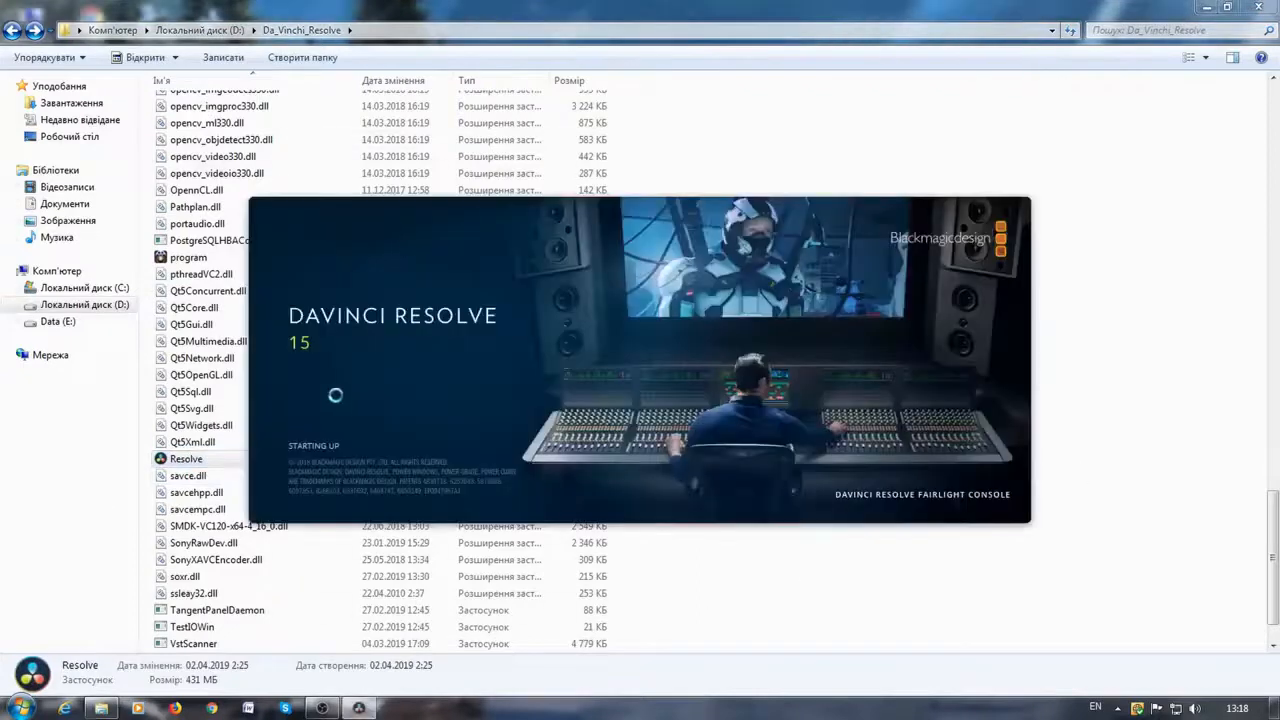